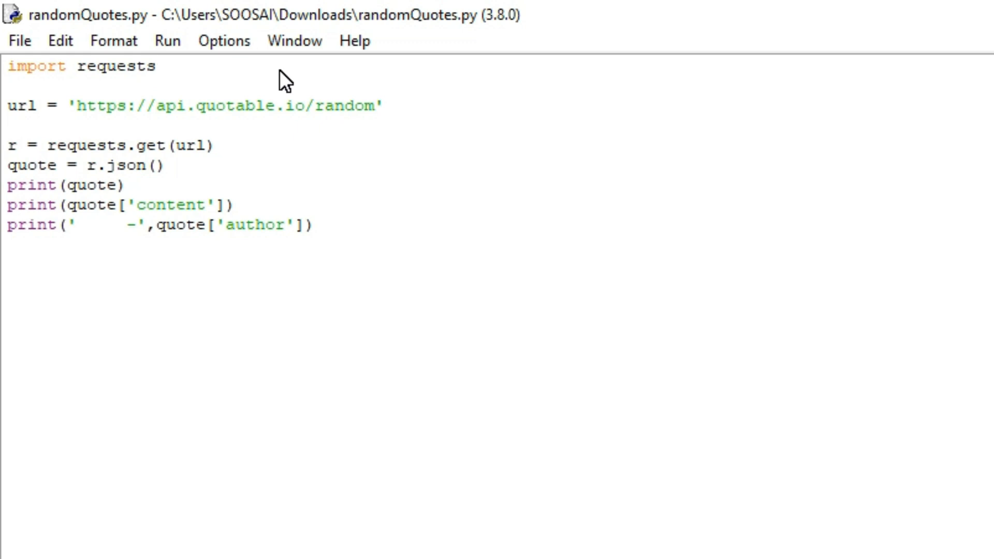
{"action": "left_click", "coordinate": [157, 67]}
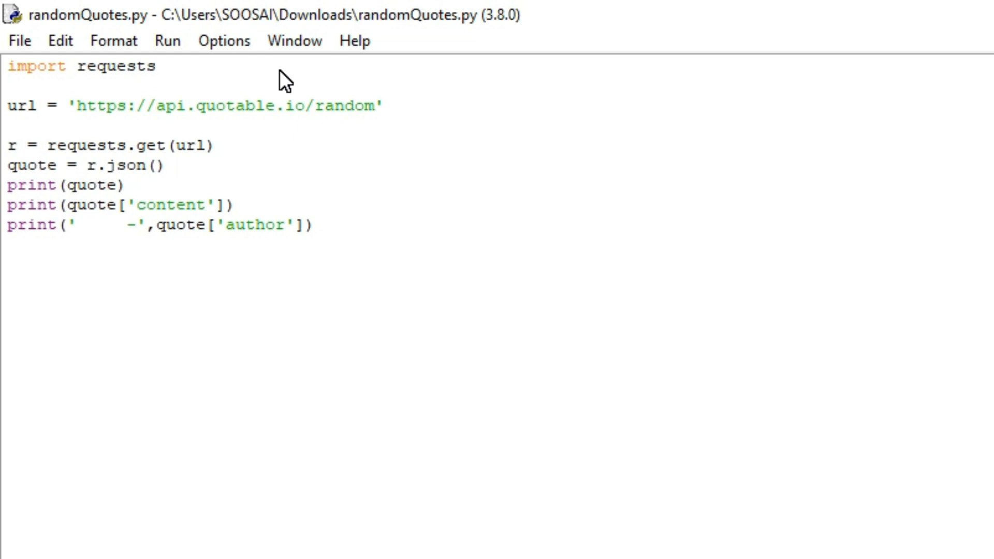
{"action": "left_click", "coordinate": [156, 66]}
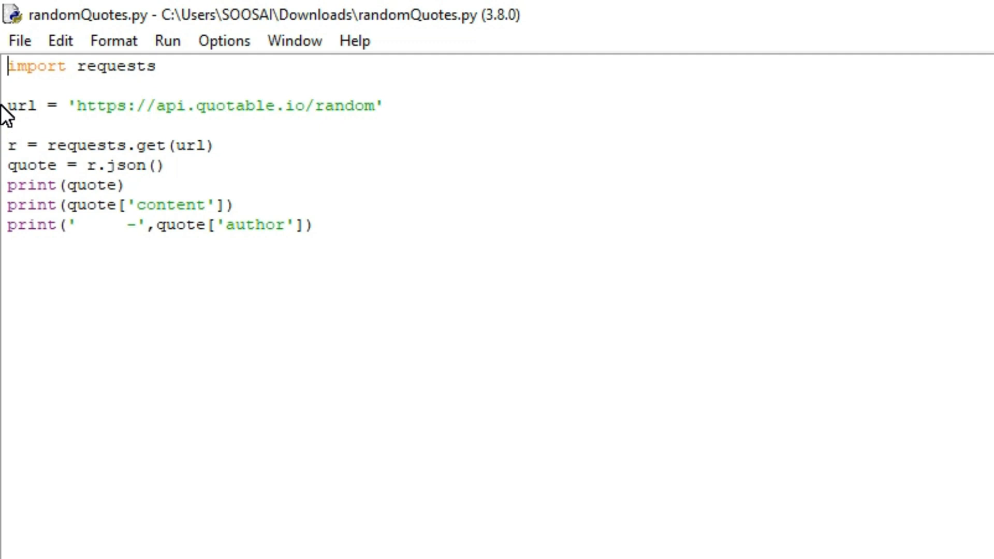
{"action": "left_click", "coordinate": [383, 105]}
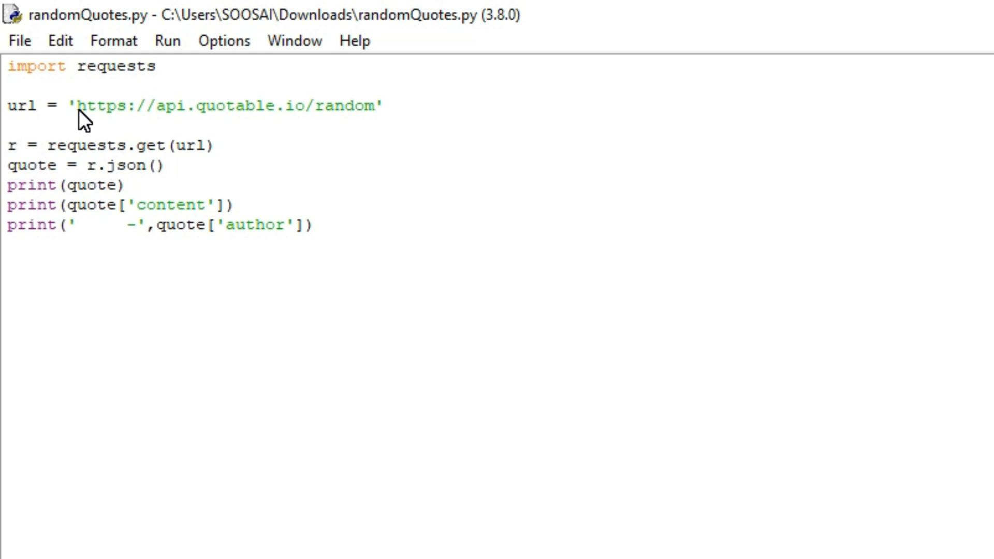
{"action": "left_click_drag", "start_coordinate": [80, 105], "coordinate": [377, 105]}
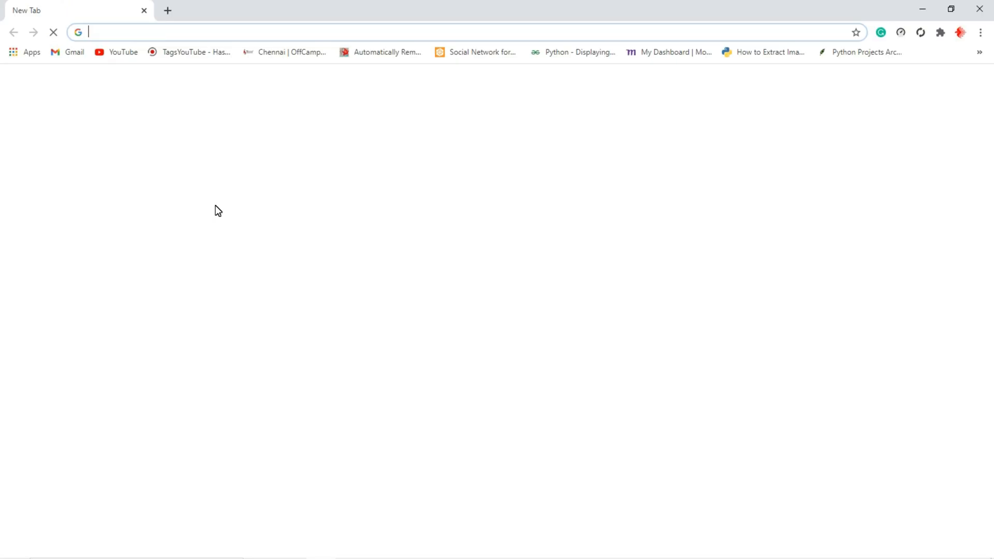
{"action": "type", "text": "https://api.quotable.io/random"}
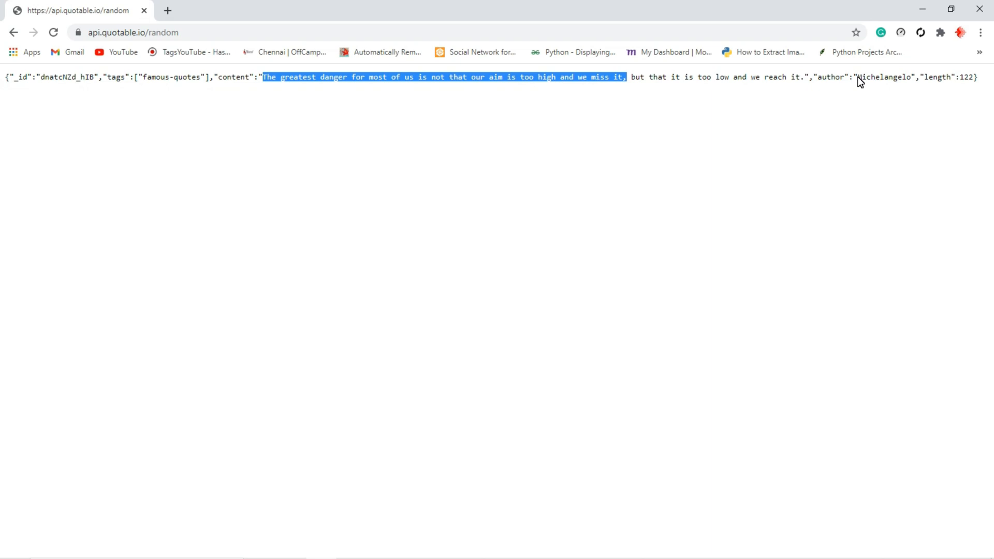
{"action": "double_click", "coordinate": [885, 76]}
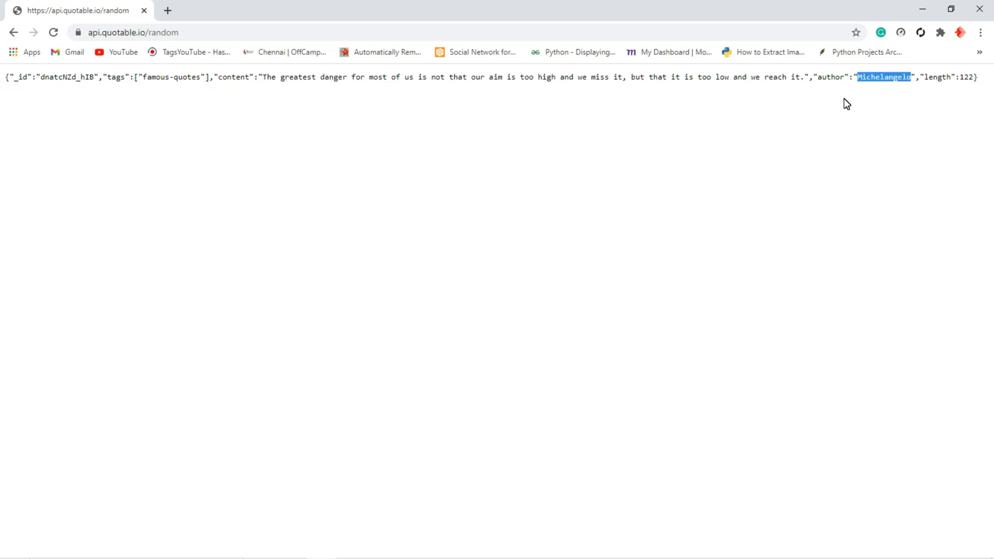
{"action": "mouse_move", "coordinate": [789, 110]}
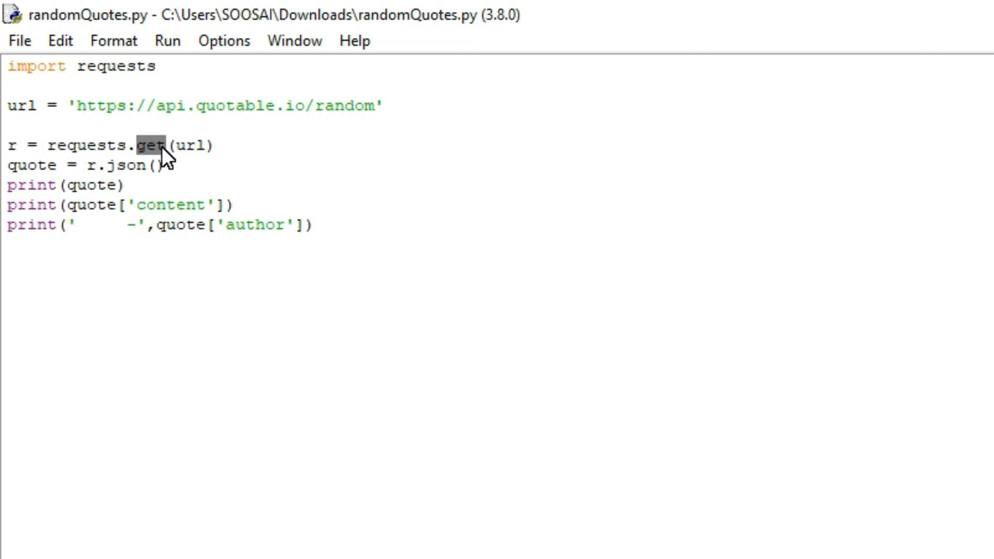
{"action": "mouse_move", "coordinate": [174, 158]}
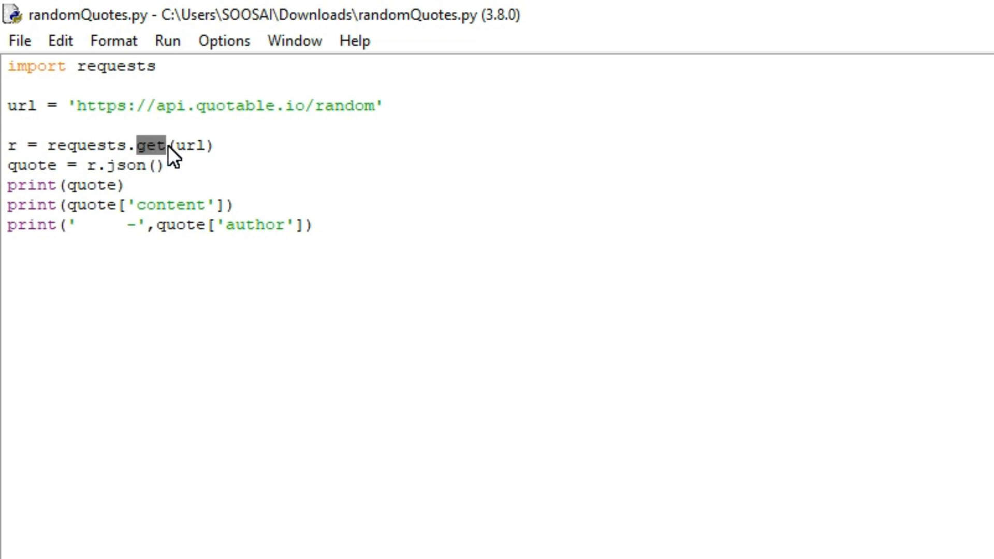
{"action": "left_click", "coordinate": [165, 146]}
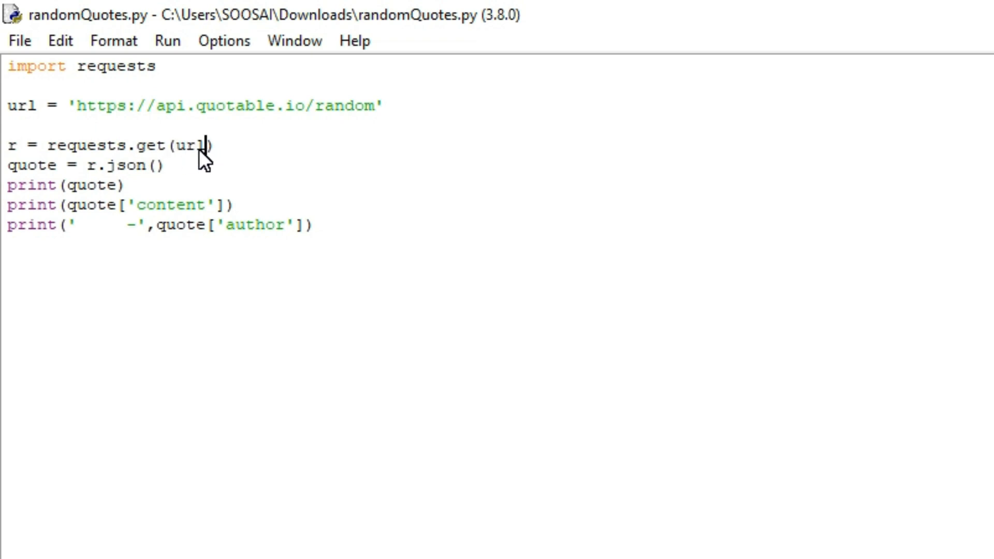
{"action": "triple_click", "coordinate": [108, 146]}
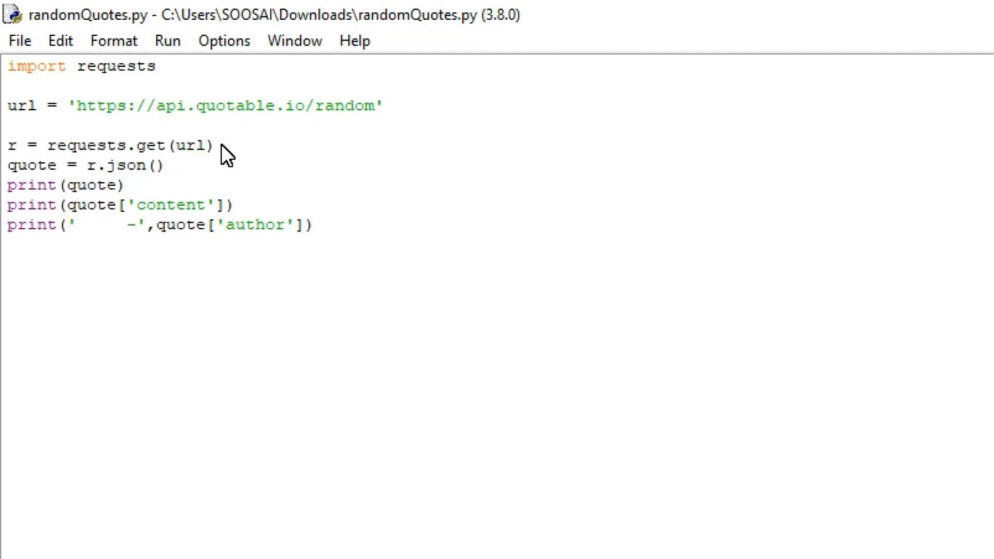
{"action": "mouse_move", "coordinate": [206, 165]}
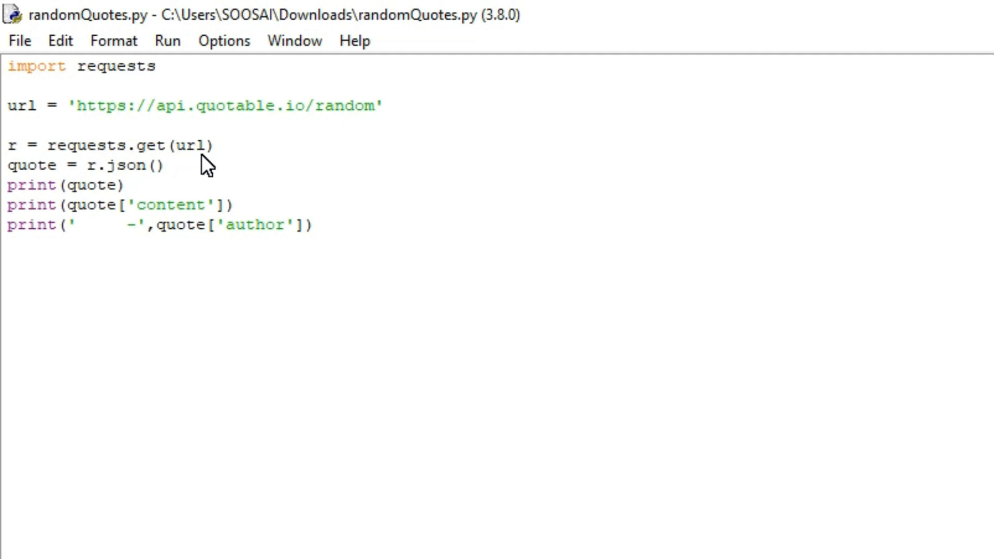
{"action": "left_click", "coordinate": [216, 145]}
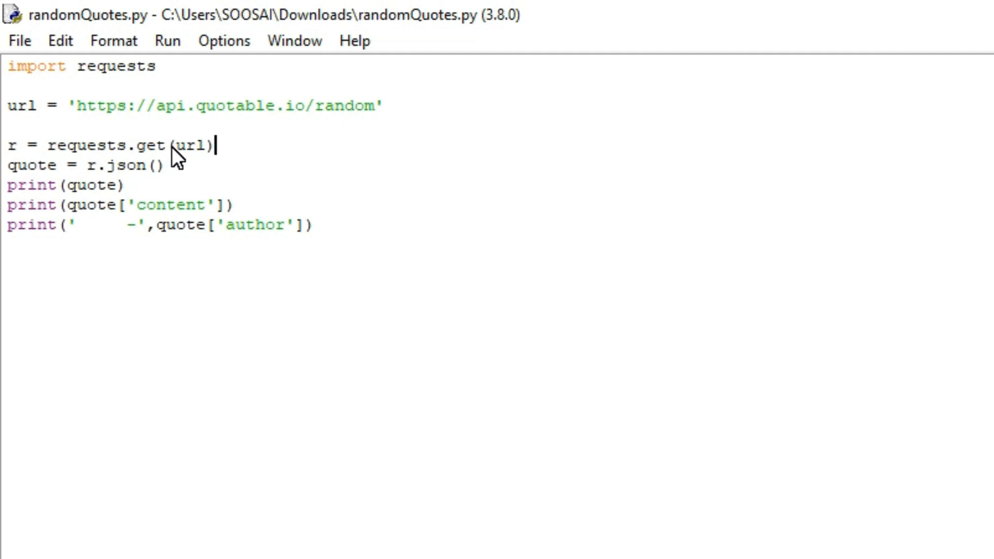
{"action": "mouse_move", "coordinate": [114, 184]}
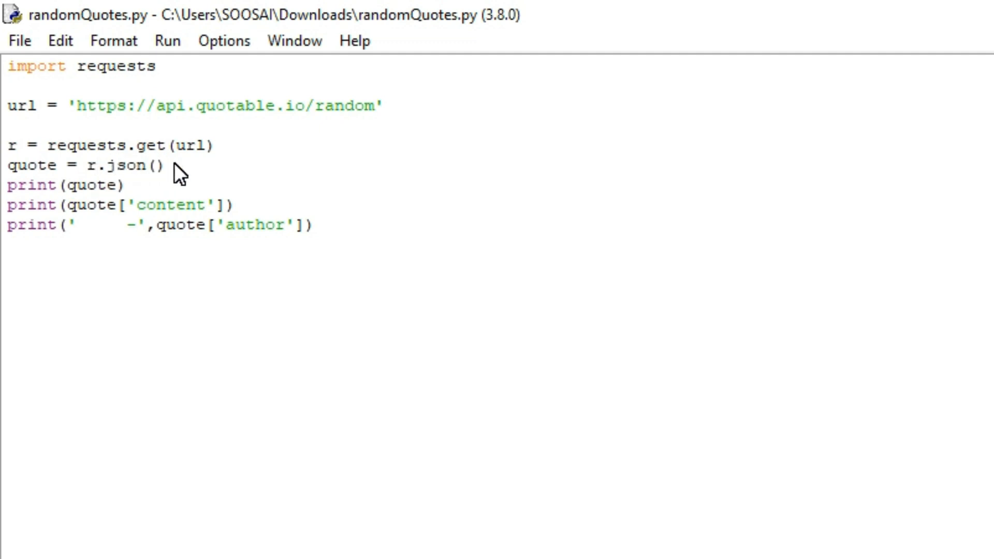
{"action": "left_click", "coordinate": [166, 166]}
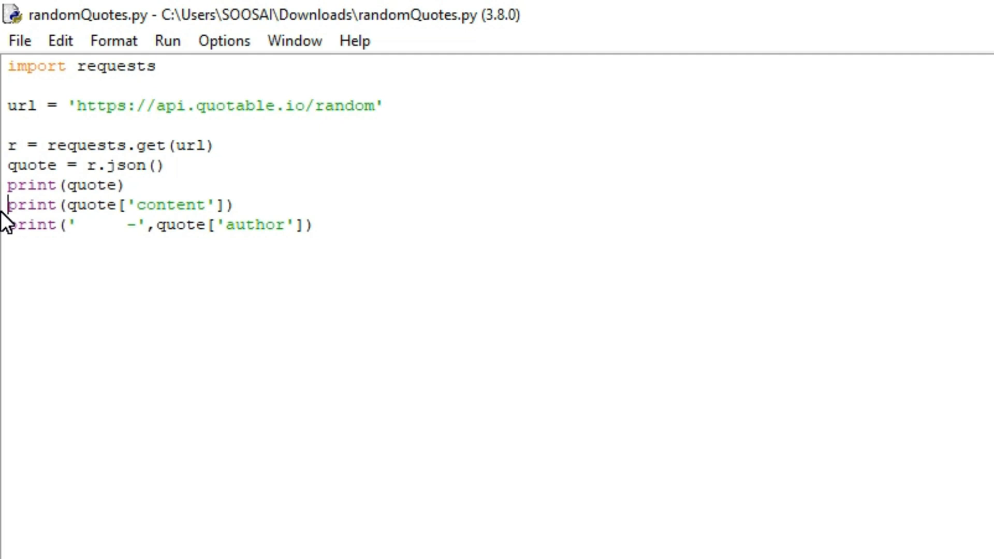
Prefix both content and author print lines with #, then save and run with the shell maximised
{"action": "type", "text": "#"}
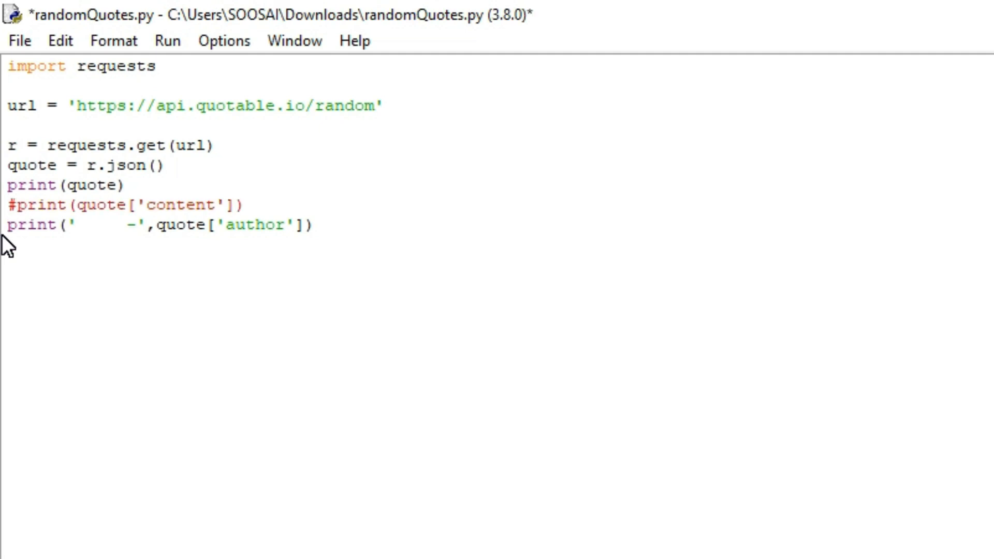
{"action": "mouse_move", "coordinate": [9, 228]}
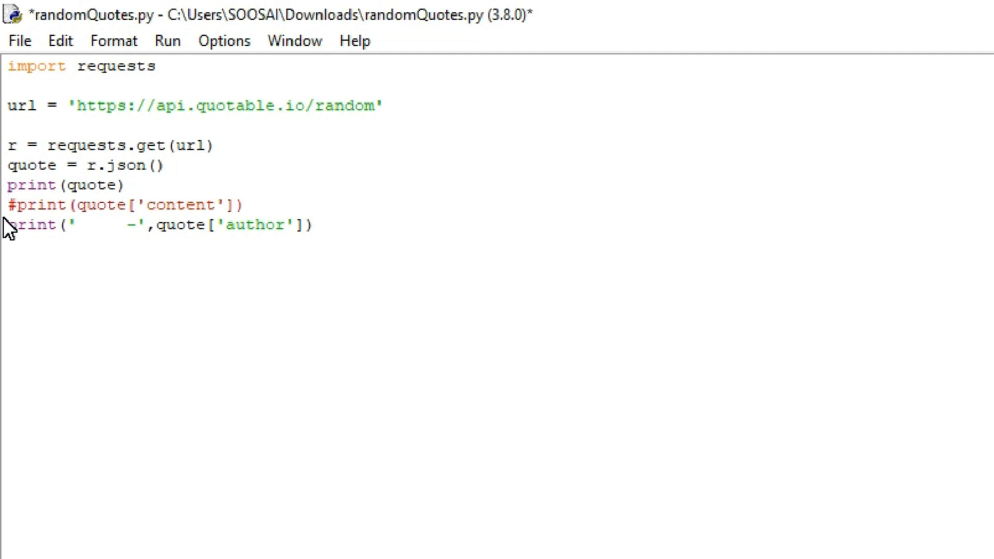
{"action": "type", "text": "#"}
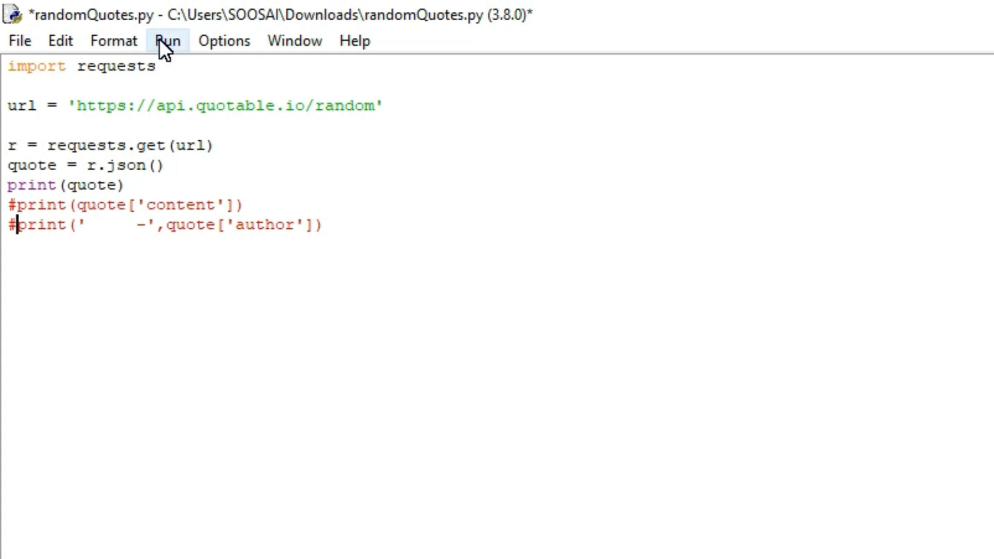
{"action": "left_click", "coordinate": [167, 40]}
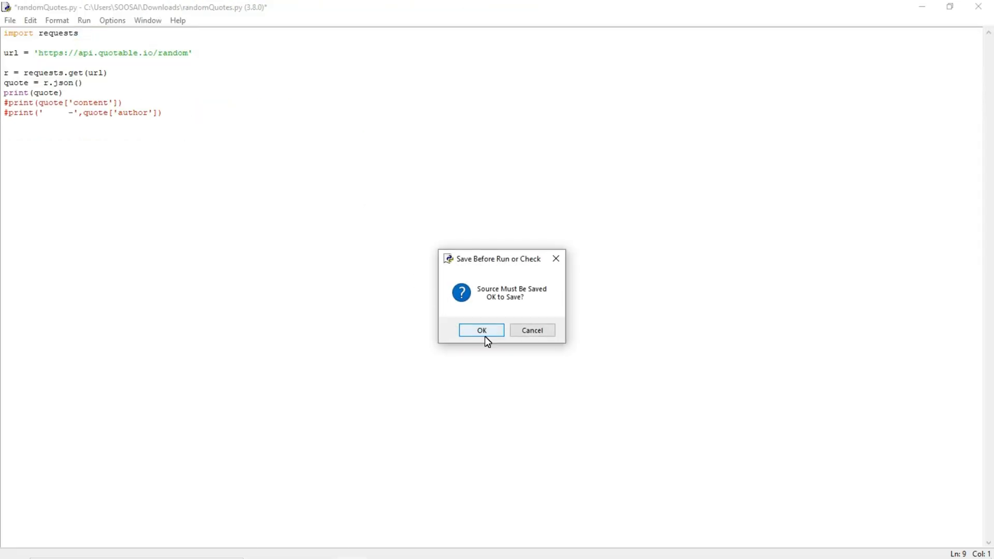
{"action": "left_click", "coordinate": [481, 330]}
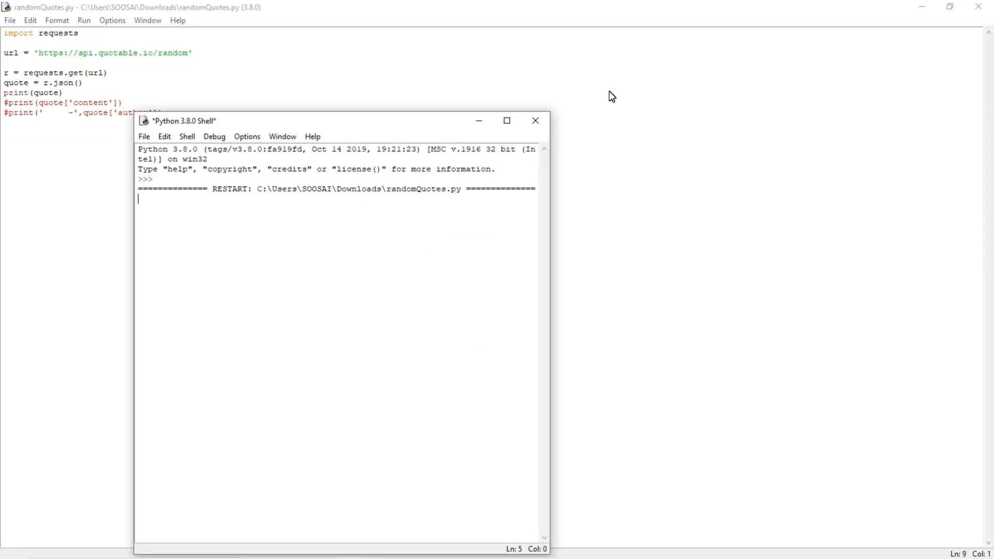
{"action": "left_click", "coordinate": [507, 121]}
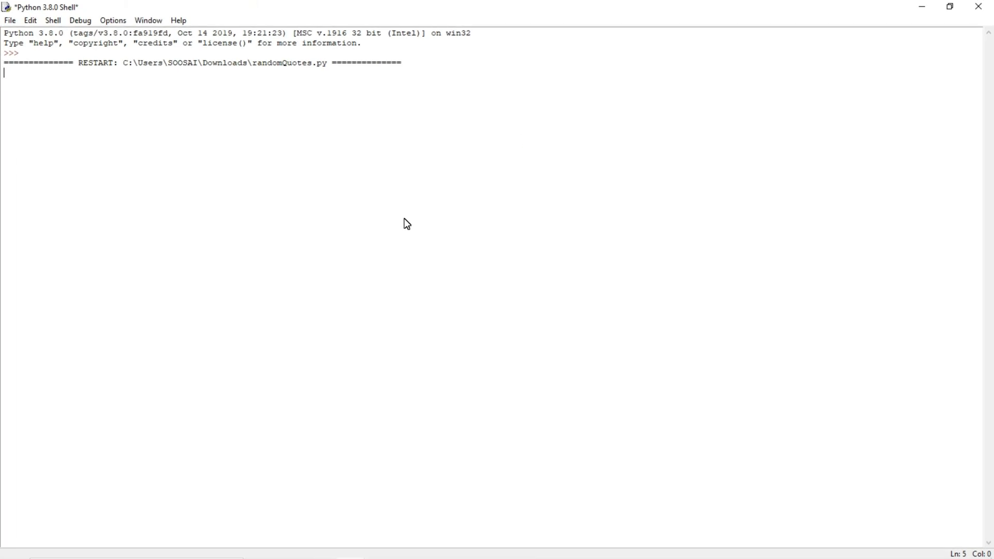
{"action": "key", "text": "F5"}
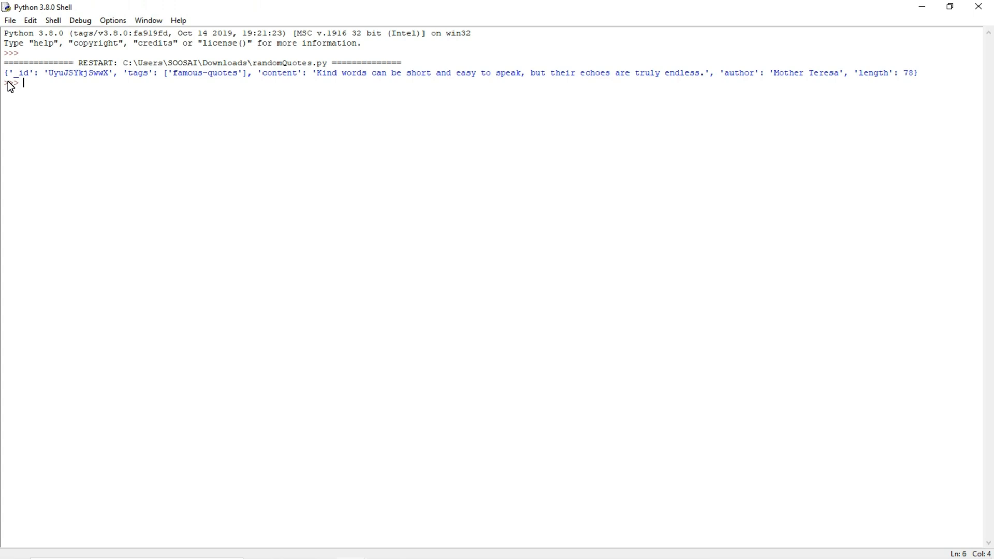
{"action": "left_click_drag", "start_coordinate": [3, 72], "coordinate": [633, 73]}
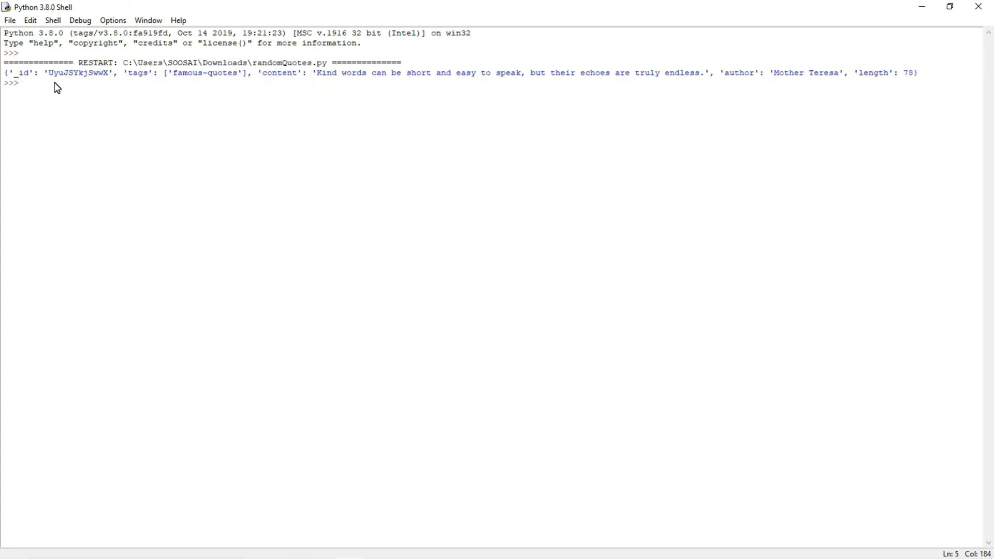
{"action": "mouse_move", "coordinate": [29, 79]}
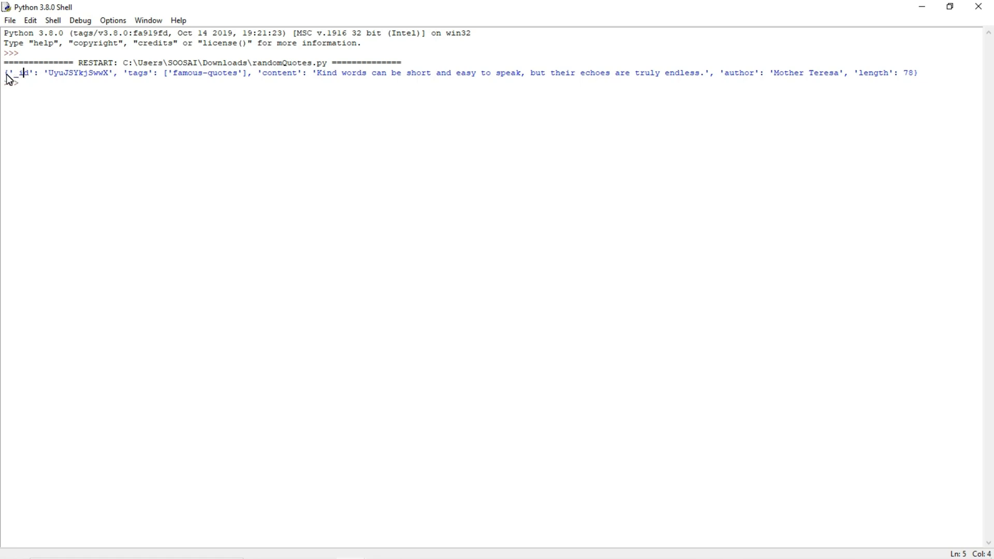
{"action": "mouse_move", "coordinate": [117, 79]}
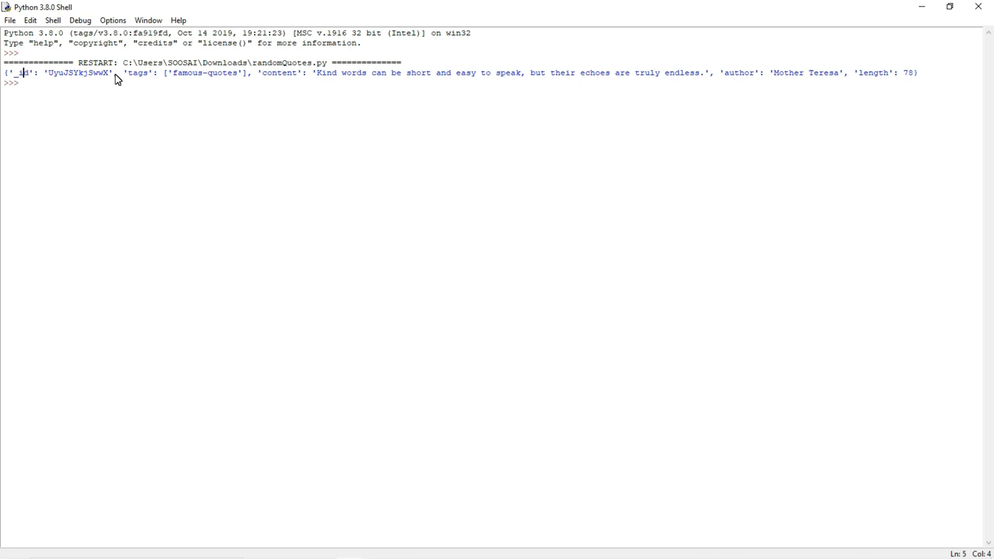
{"action": "mouse_move", "coordinate": [3, 93]}
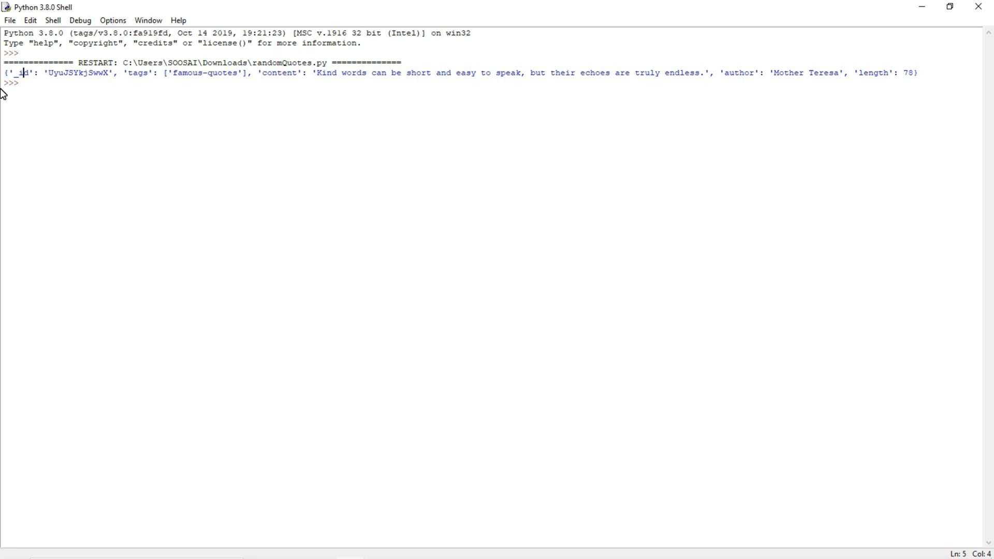
{"action": "mouse_move", "coordinate": [53, 79]}
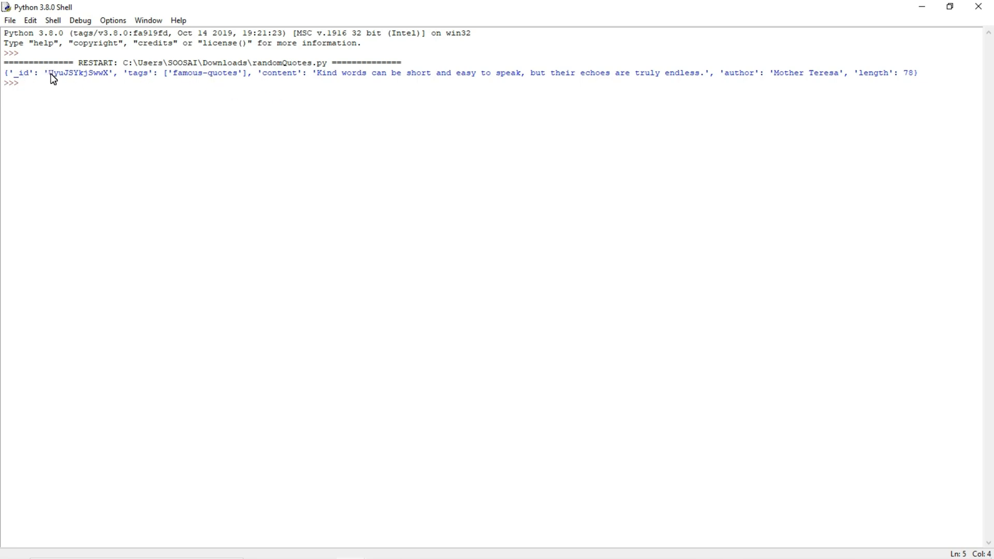
{"action": "double_click", "coordinate": [78, 72]}
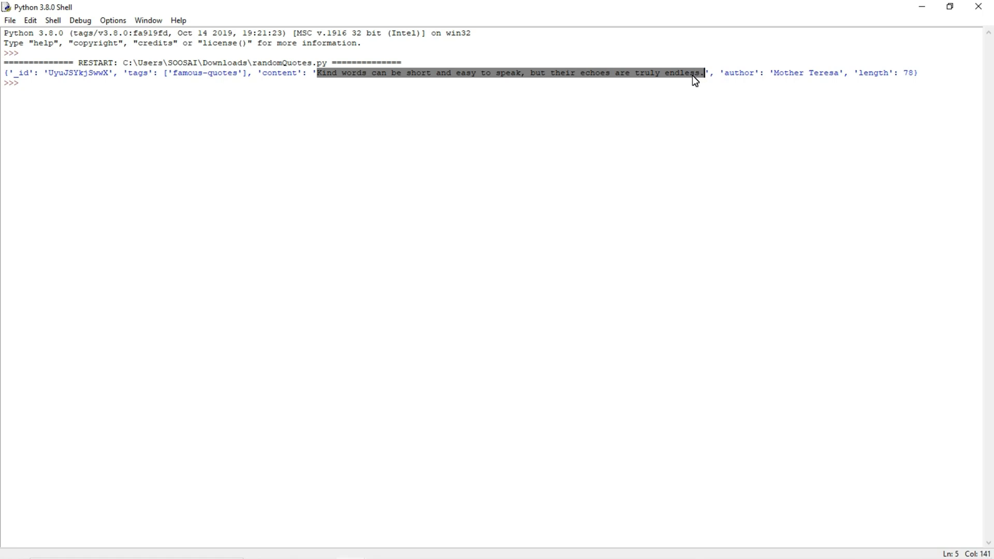
{"action": "mouse_move", "coordinate": [603, 82]}
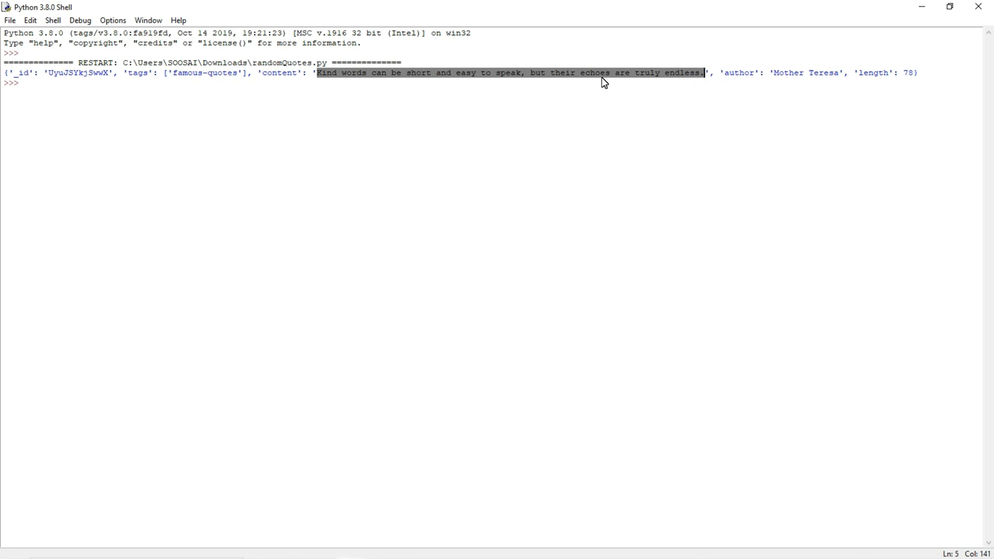
{"action": "mouse_move", "coordinate": [264, 79]}
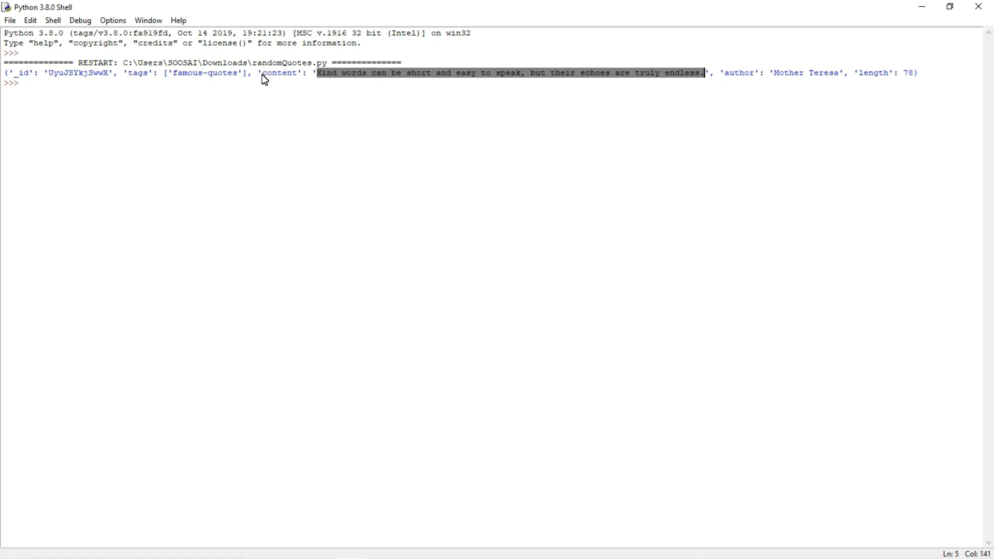
{"action": "double_click", "coordinate": [278, 72]}
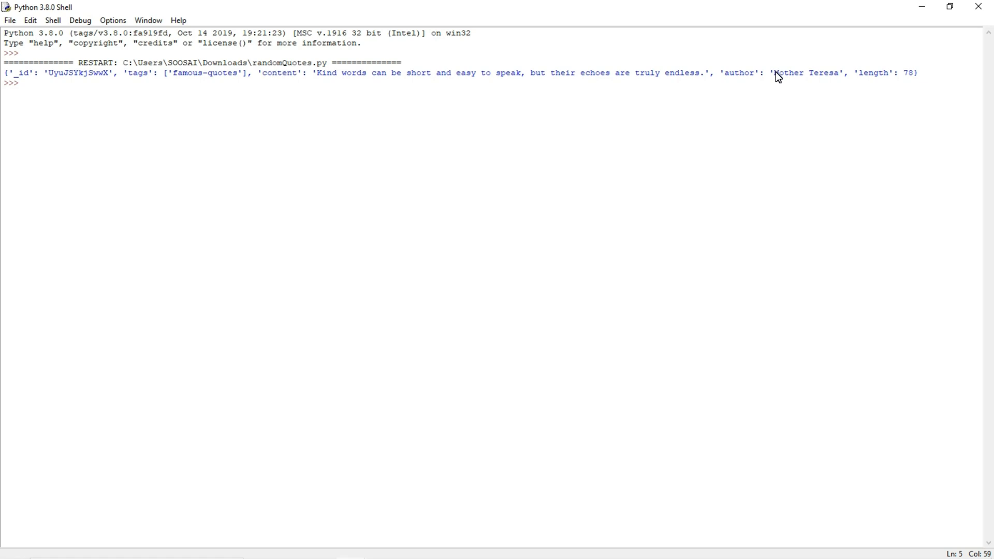
{"action": "double_click", "coordinate": [804, 73]}
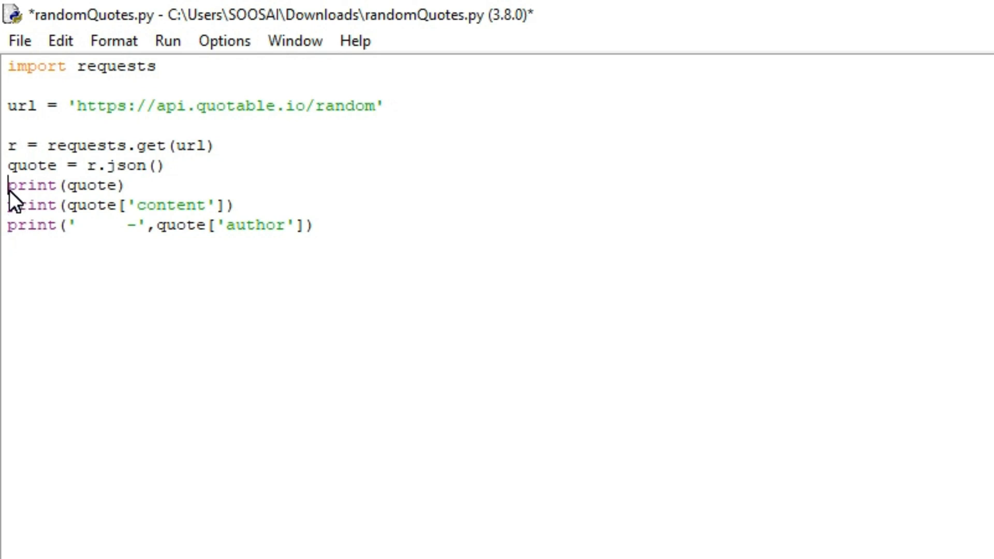
Prefix print(quote) with # and point out the content and author fields still printed
{"action": "type", "text": "#"}
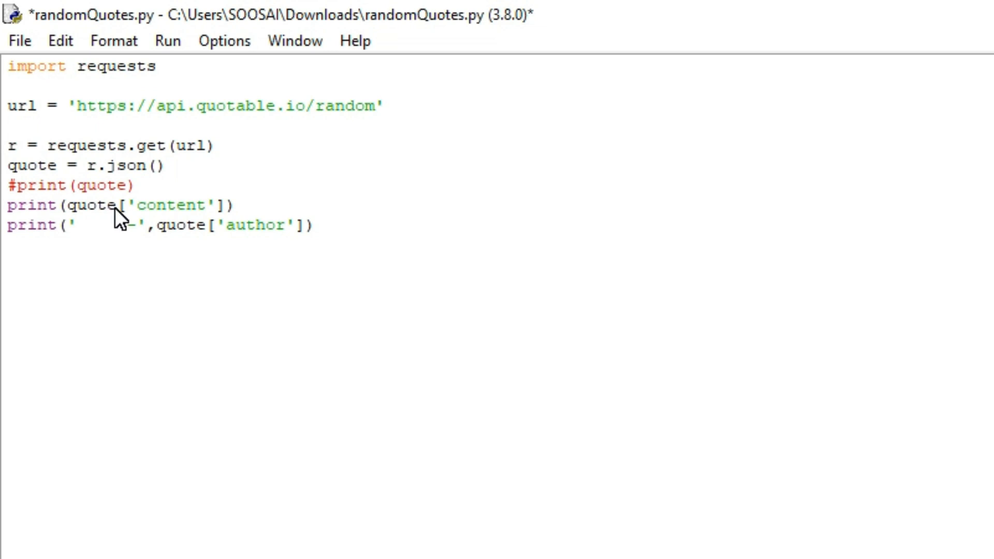
{"action": "mouse_move", "coordinate": [137, 216]}
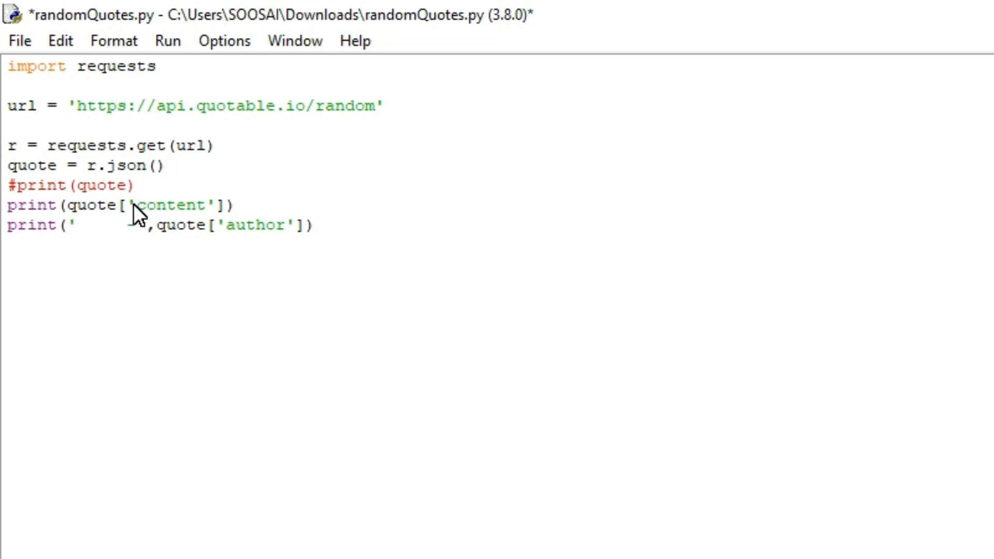
{"action": "mouse_move", "coordinate": [219, 209]}
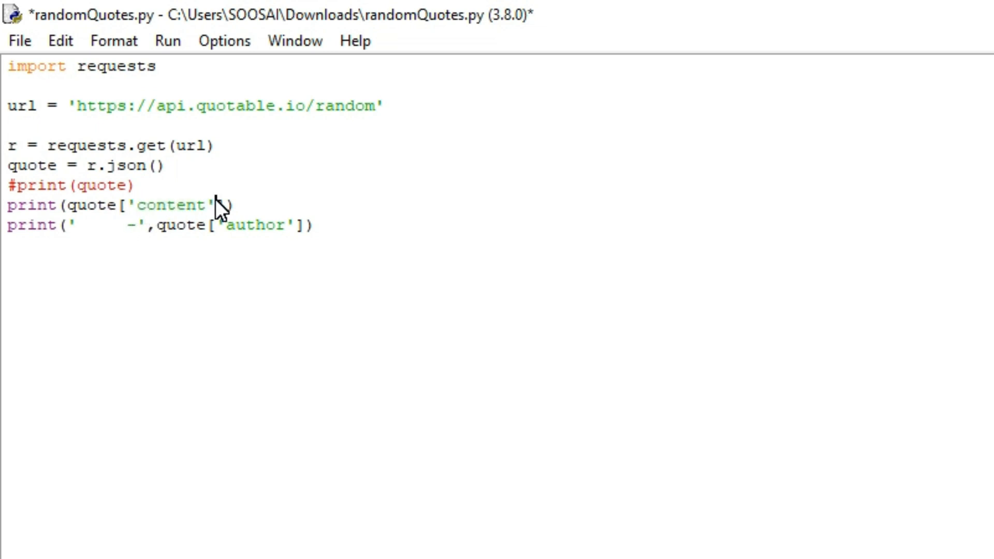
{"action": "double_click", "coordinate": [171, 205]}
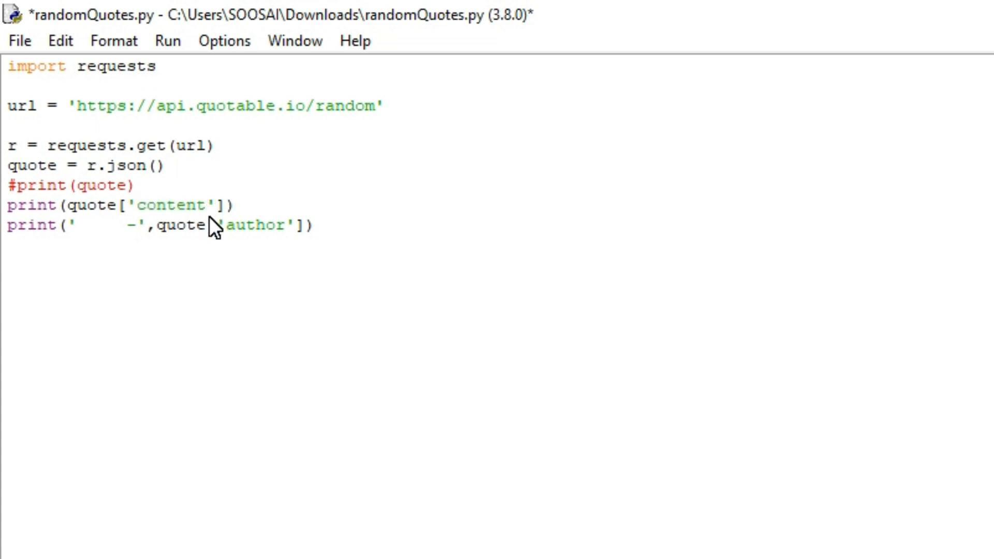
{"action": "mouse_move", "coordinate": [228, 239]}
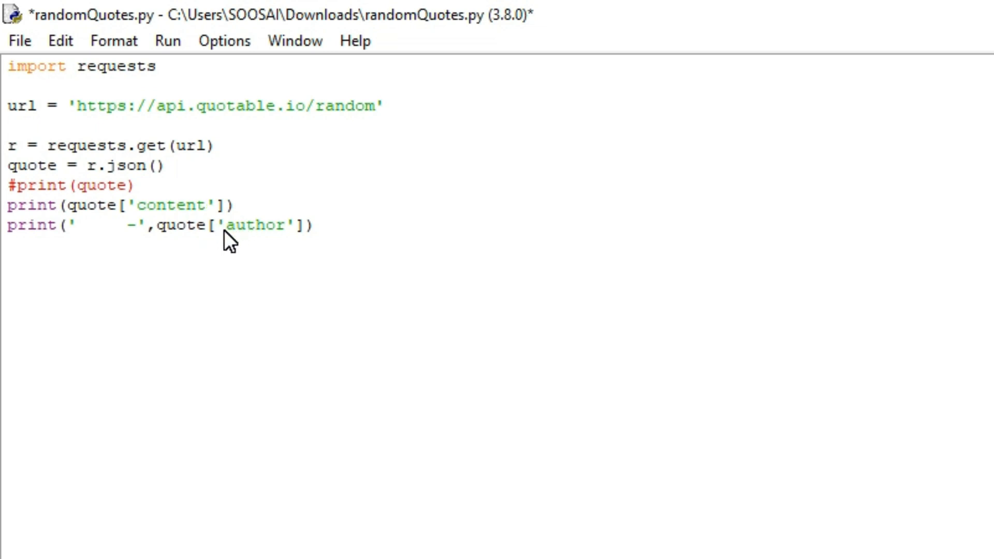
{"action": "double_click", "coordinate": [253, 225]}
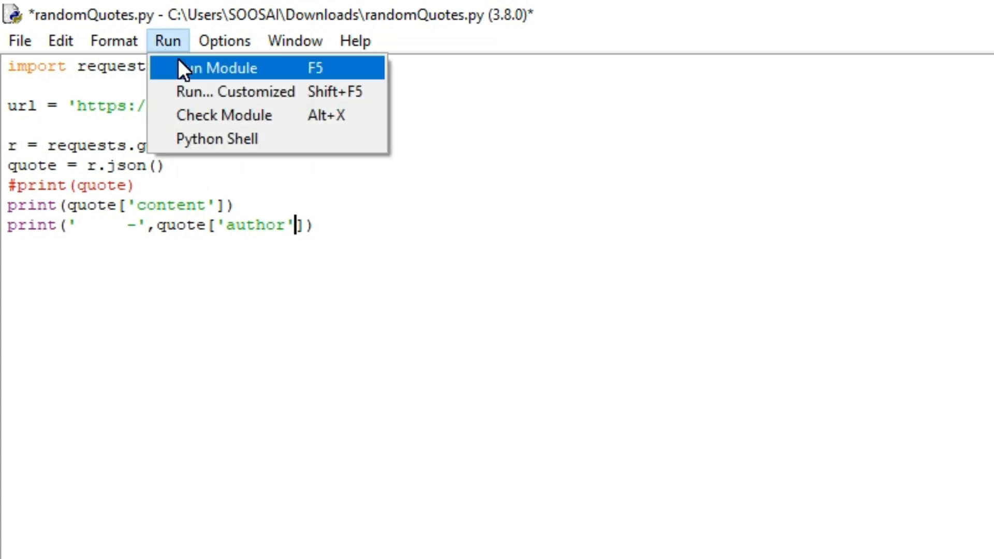
Save and run the module, then highlight the printed Saint-Exupéry quote and its author line
{"action": "left_click", "coordinate": [217, 69]}
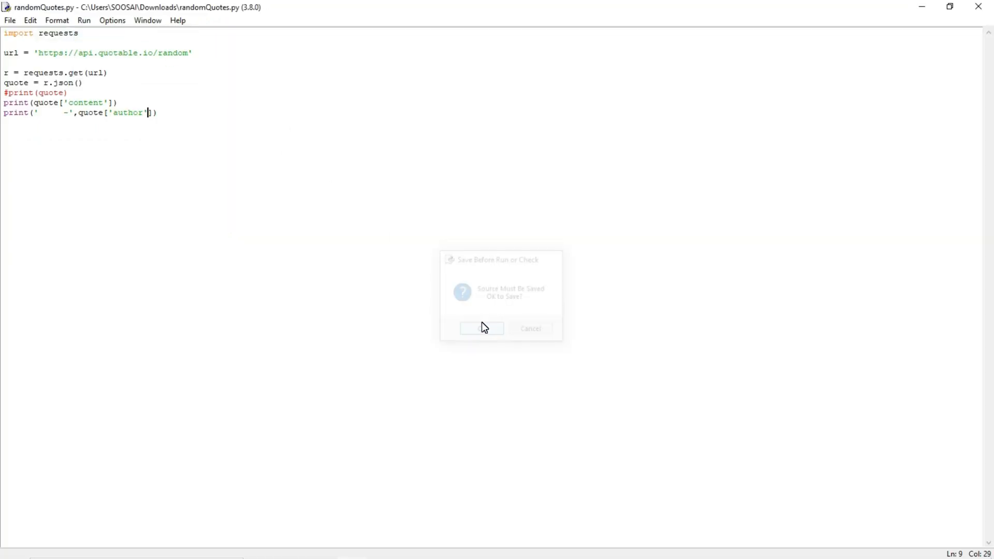
{"action": "left_click", "coordinate": [482, 328]}
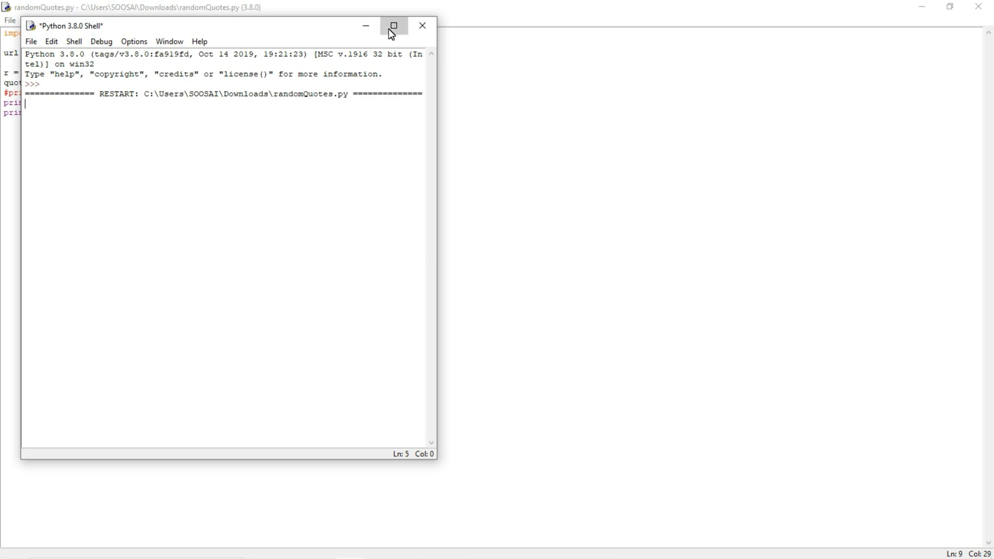
{"action": "left_click", "coordinate": [394, 25]}
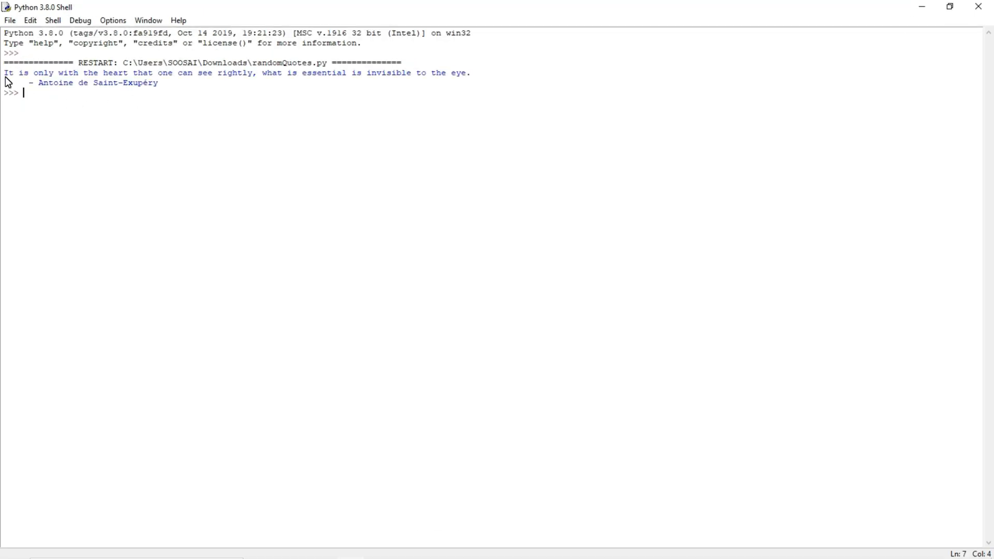
{"action": "left_click_drag", "start_coordinate": [5, 73], "coordinate": [341, 72]}
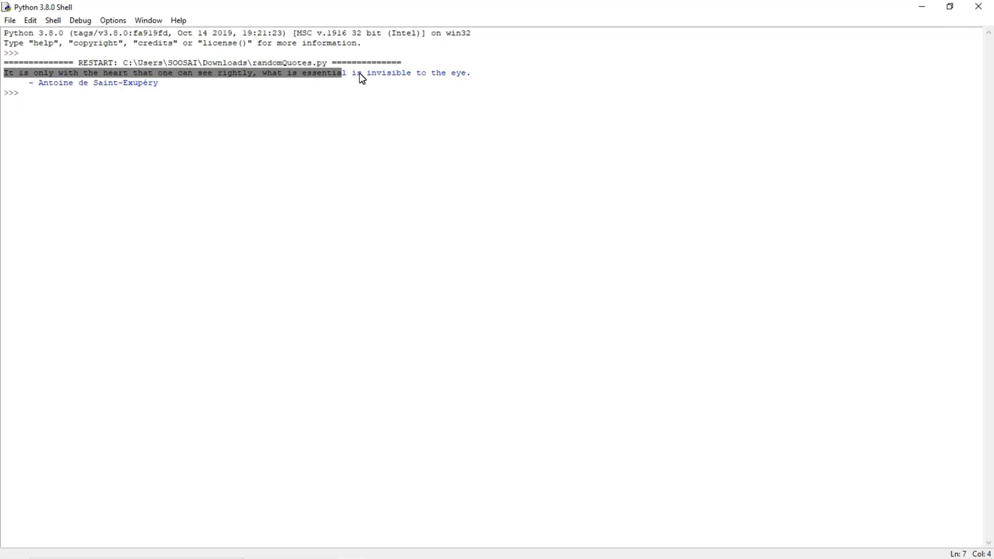
{"action": "left_click", "coordinate": [37, 83]}
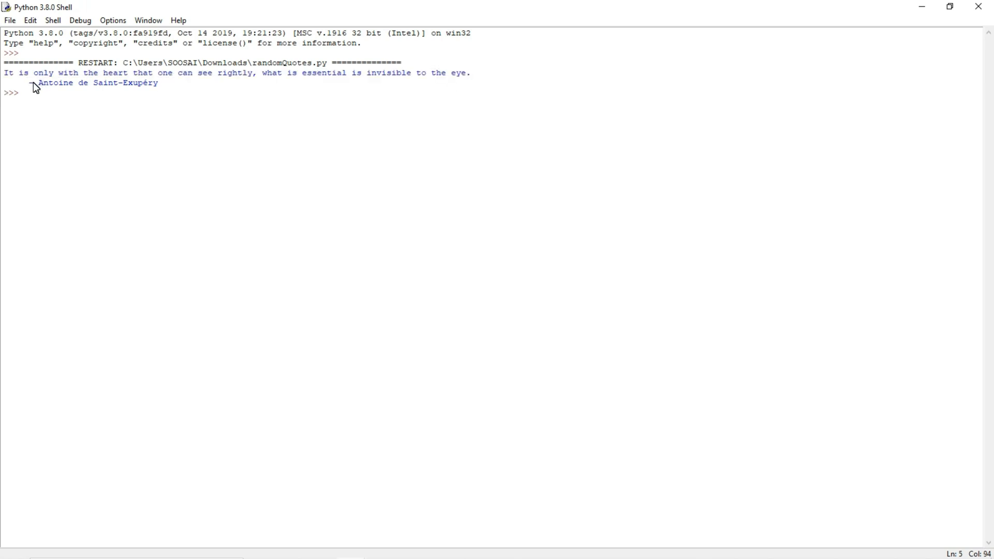
{"action": "left_click_drag", "start_coordinate": [33, 83], "coordinate": [158, 83]}
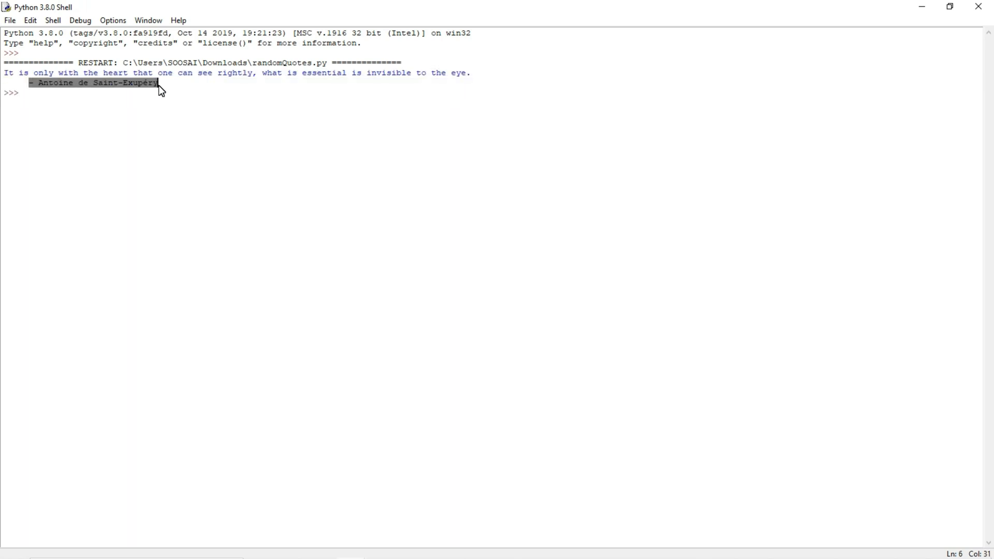